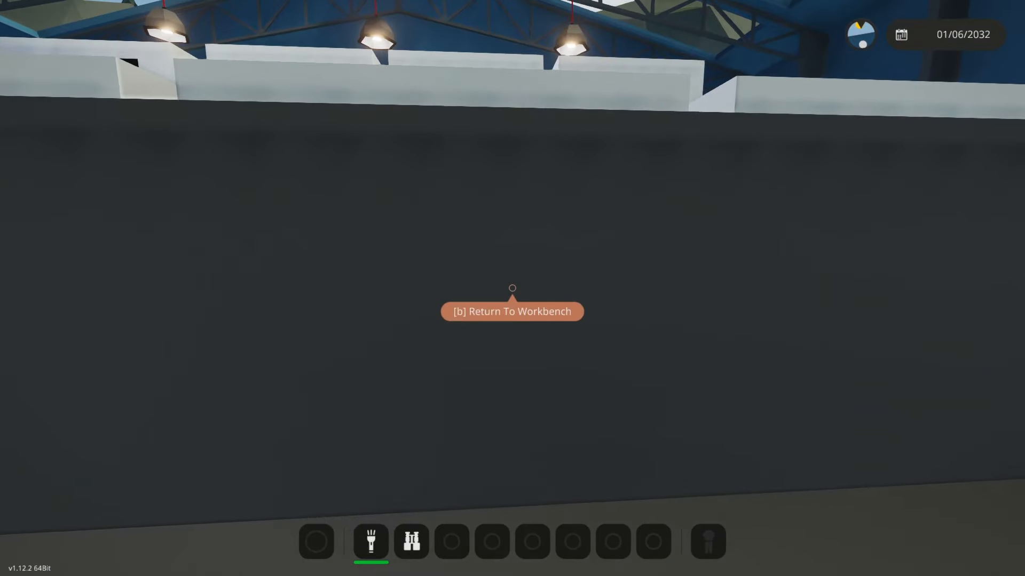
Return to the workbench with B to resume editing the fluid test rig
key("b")
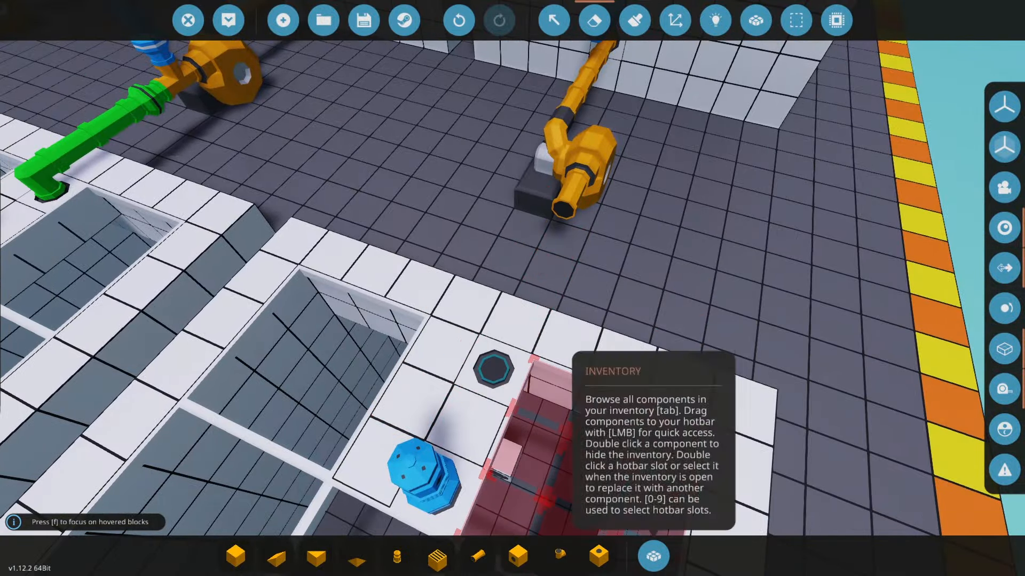
Search the inventory for "hose" and select the Fluid Hose Anchor with green build colour
left_click(651, 556)
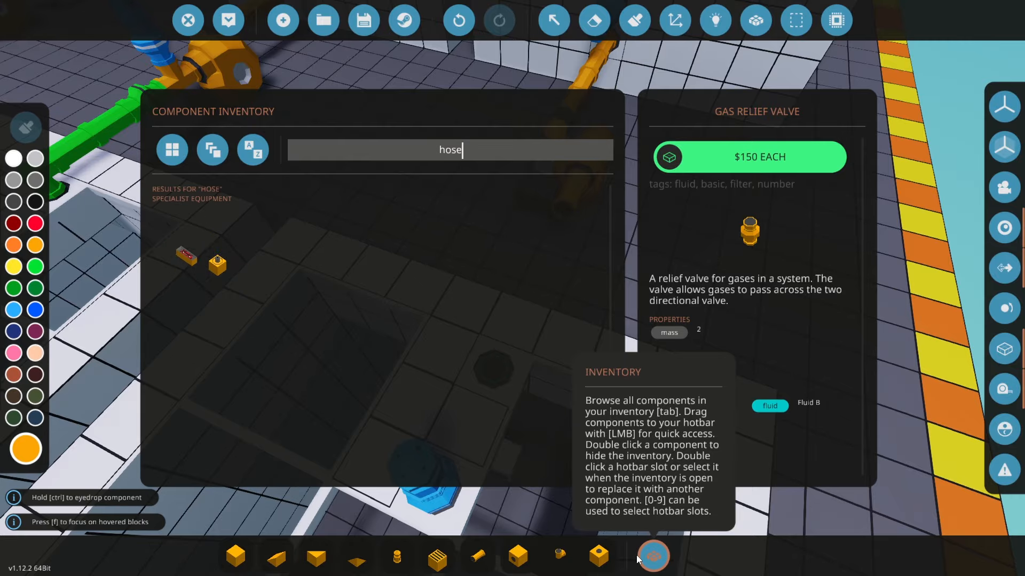
left_click(651, 556)
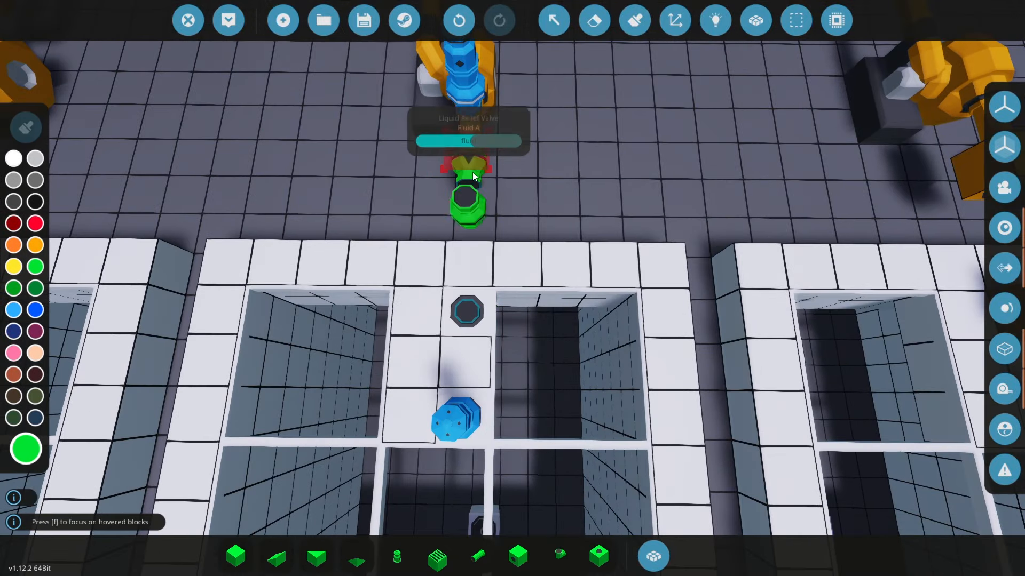
left_click(651, 556)
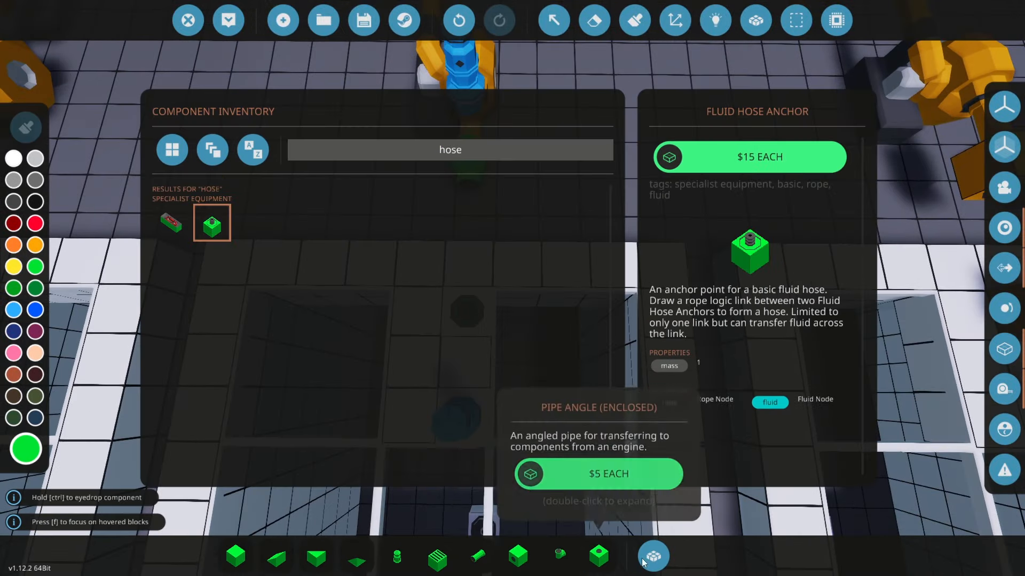
left_click(651, 555)
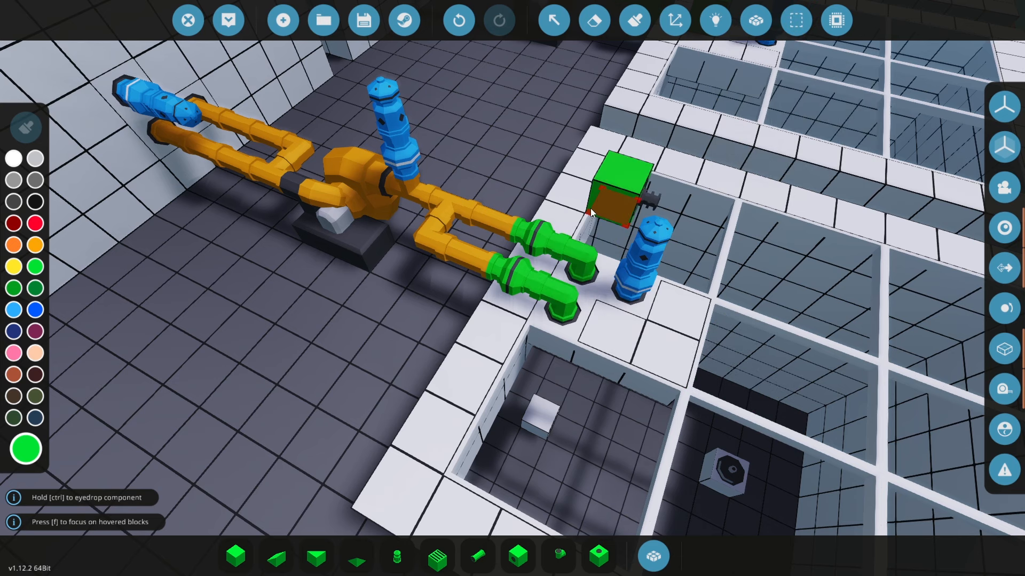
mouse_move(755, 20)
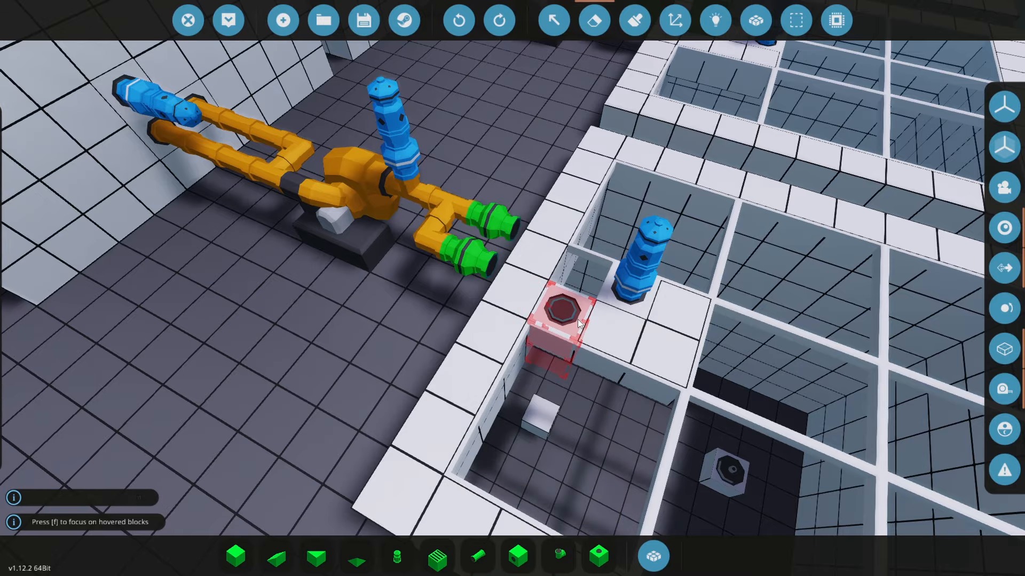
Pick the hose connector from the inventory and place it beside the two-pump rig
left_click(632, 19)
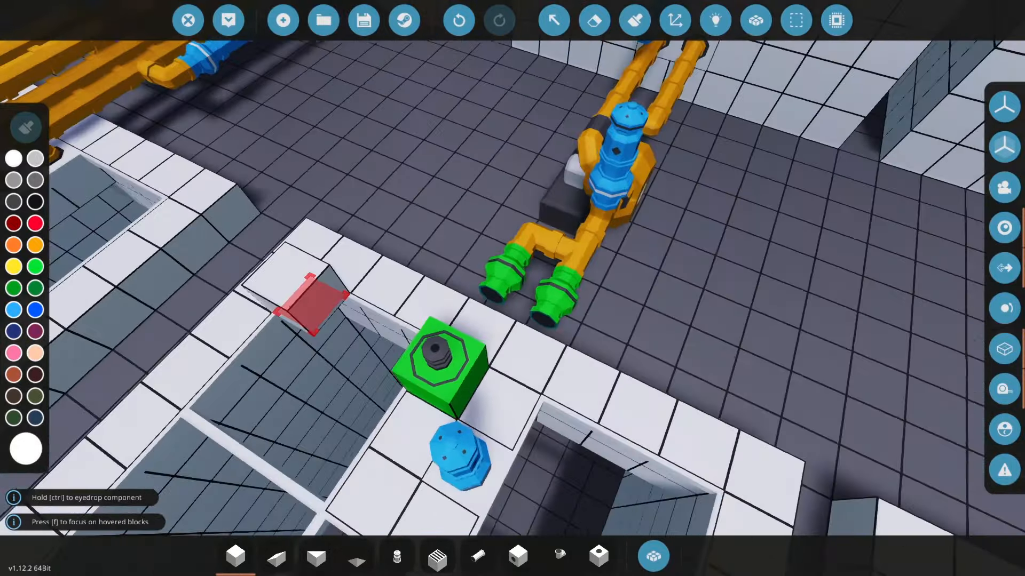
left_click(652, 556)
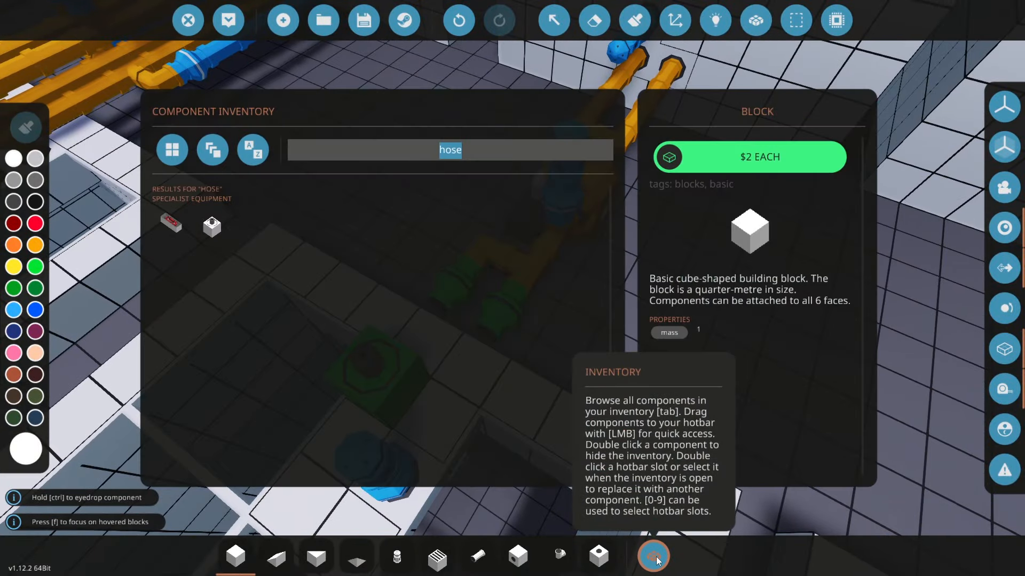
left_click(652, 556)
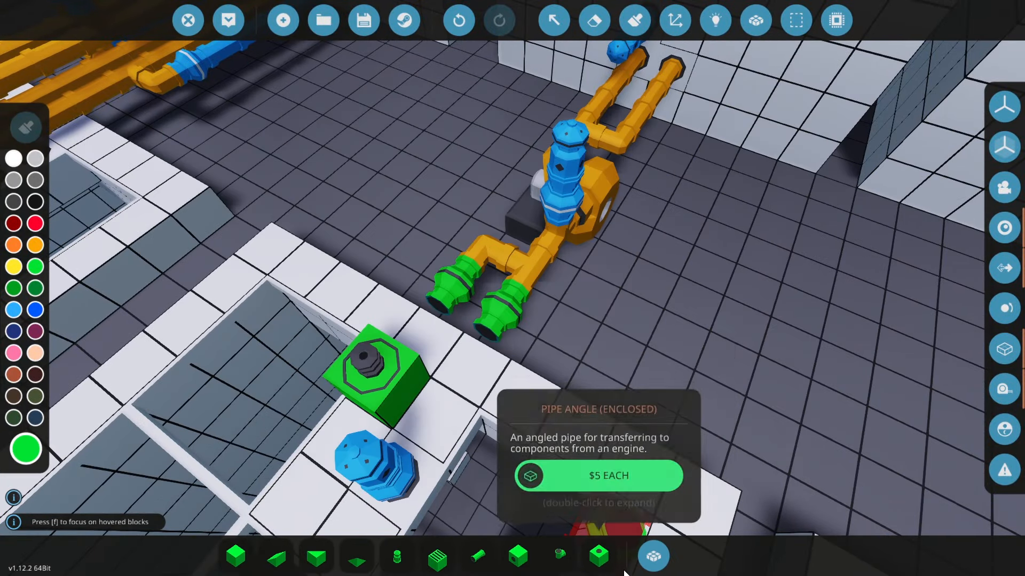
left_click(653, 556)
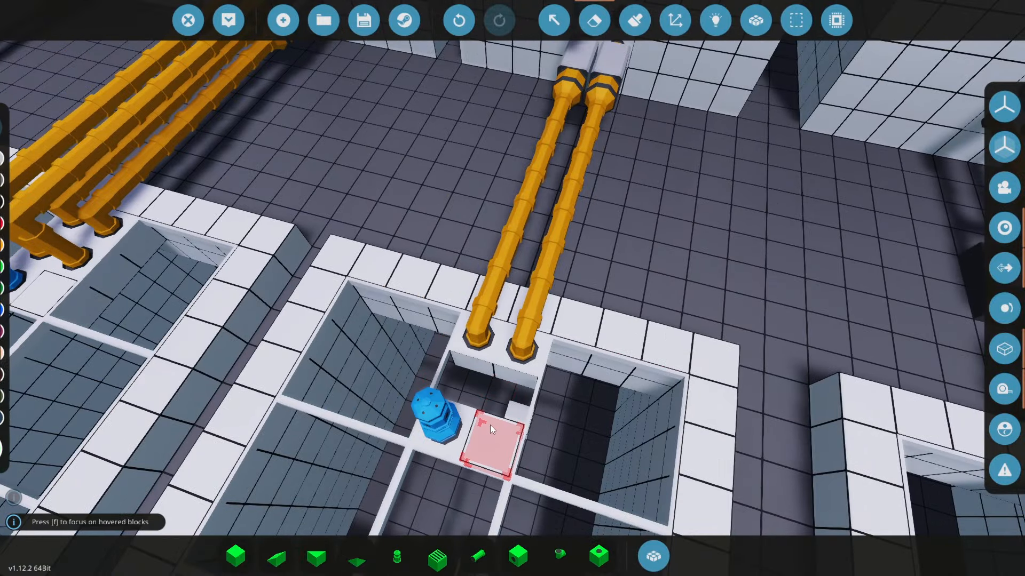
Place the junction block under the pipe ends and expose the two tank connection ports
left_click(633, 19)
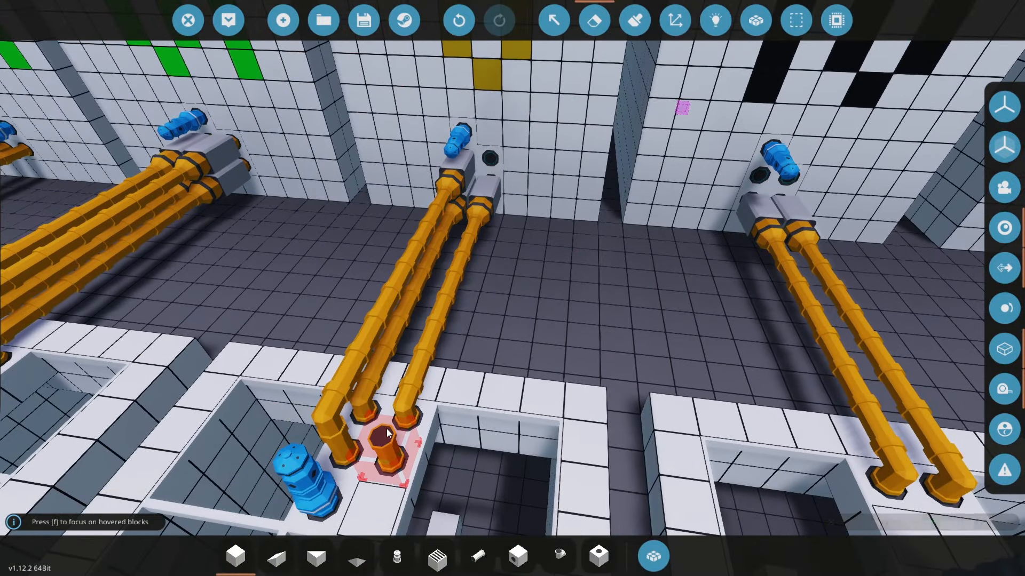
left_click(633, 20)
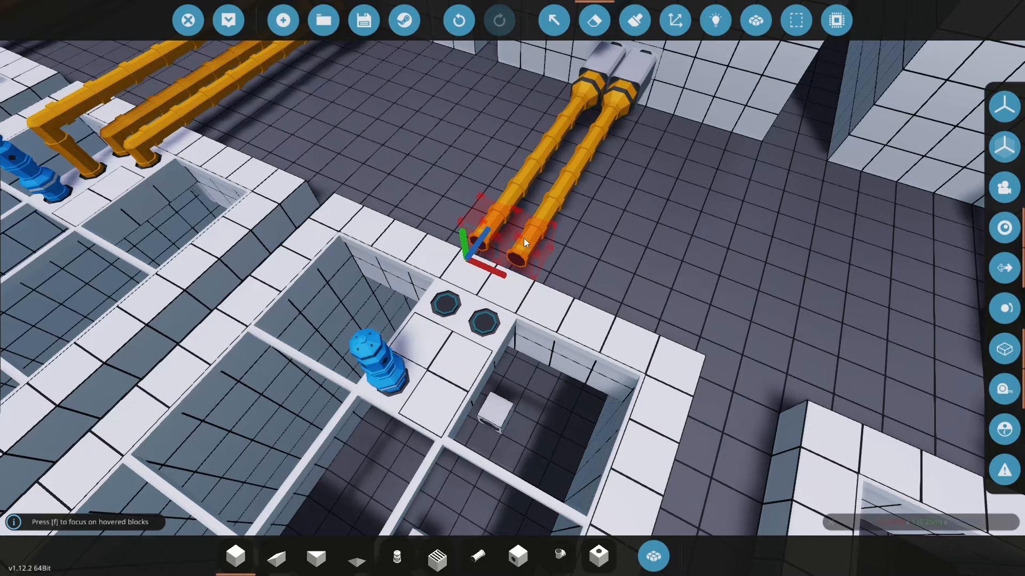
left_click(633, 19)
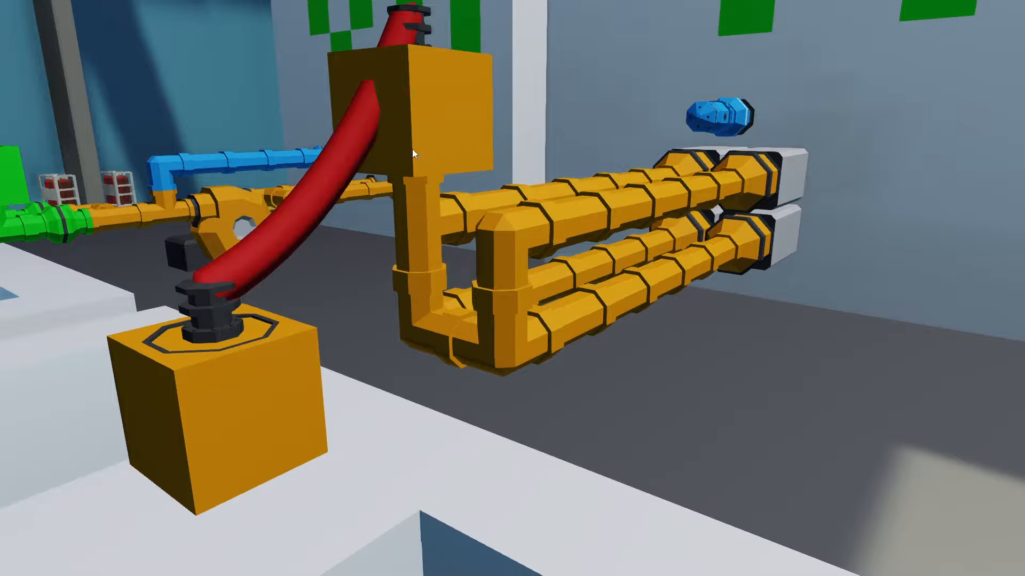
mouse_move(494, 292)
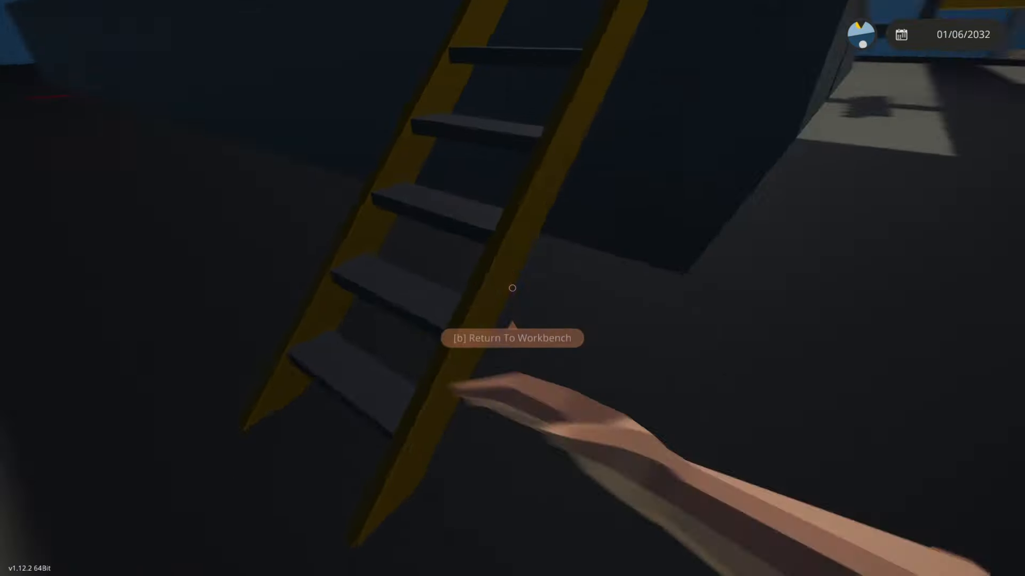
Exit the workbench with B to view the row of hosed pump rigs
key("b")
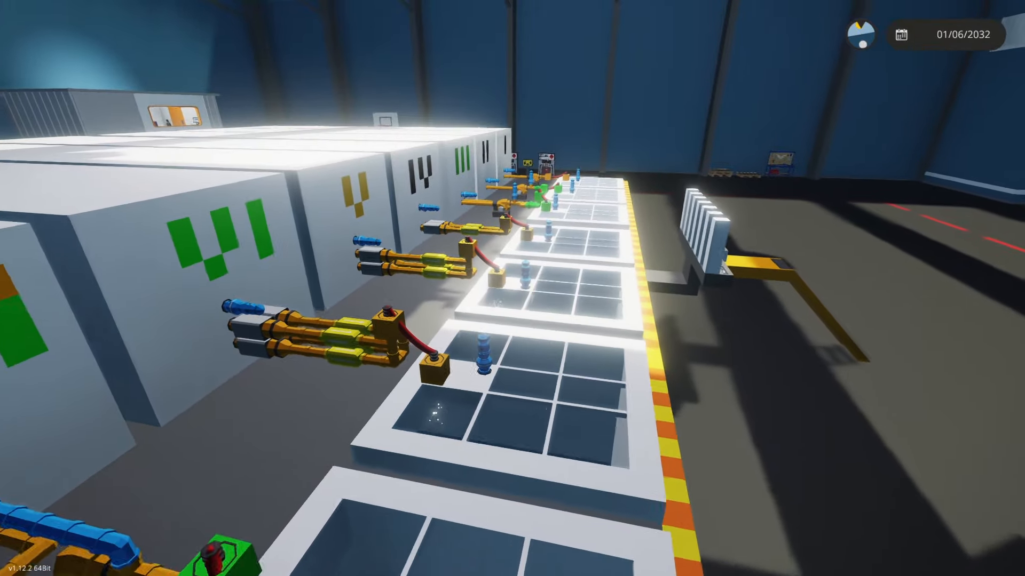